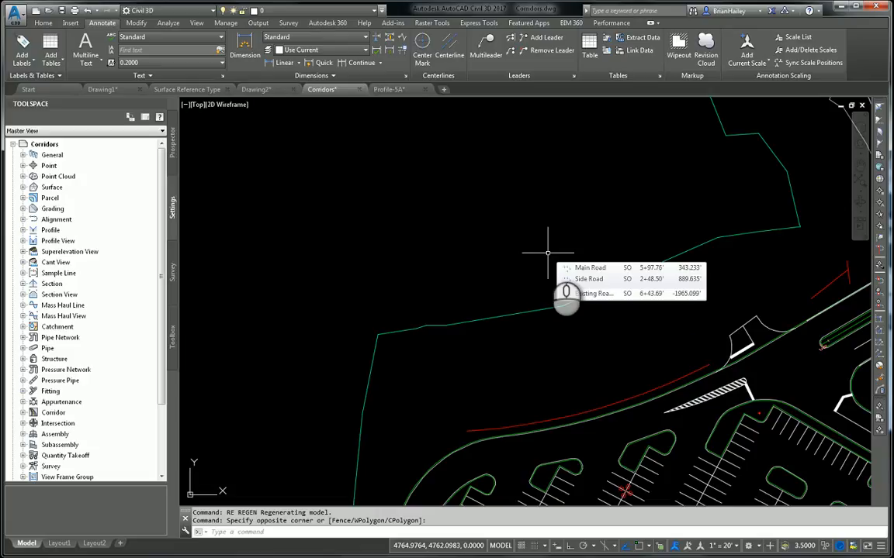
Step: Zoom around the site to locate the storm structure labels in the parking lot
{"action": "scroll", "scroll_direction": "down", "scroll_amount": 3}
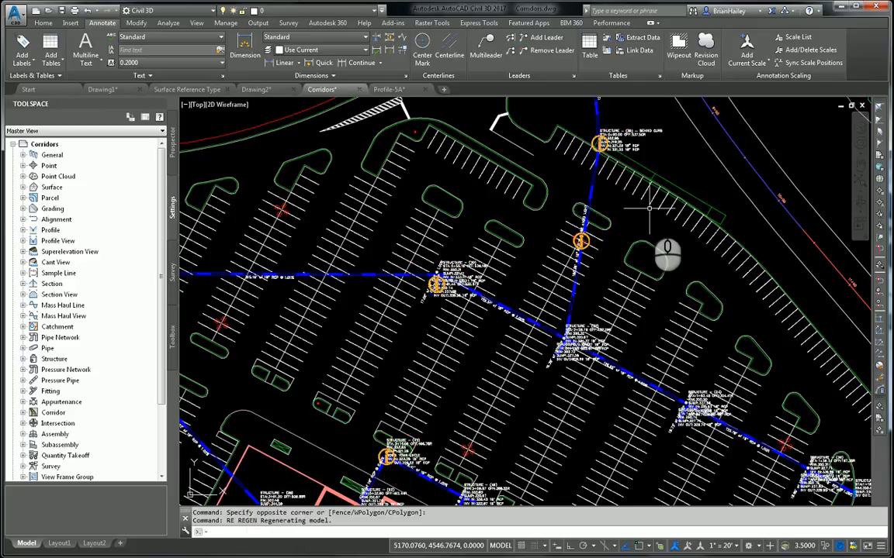
{"action": "scroll", "scroll_direction": "down", "scroll_amount": 3}
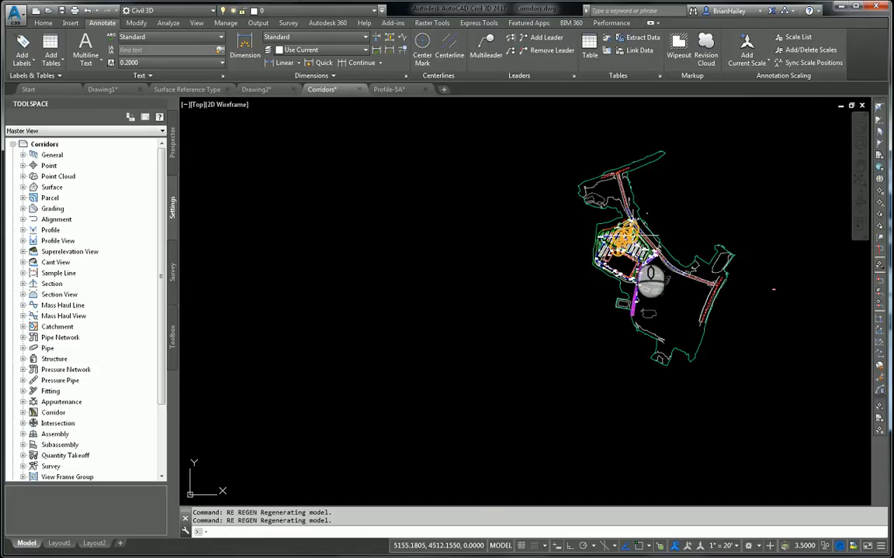
{"action": "scroll", "scroll_direction": "up", "scroll_amount": 3}
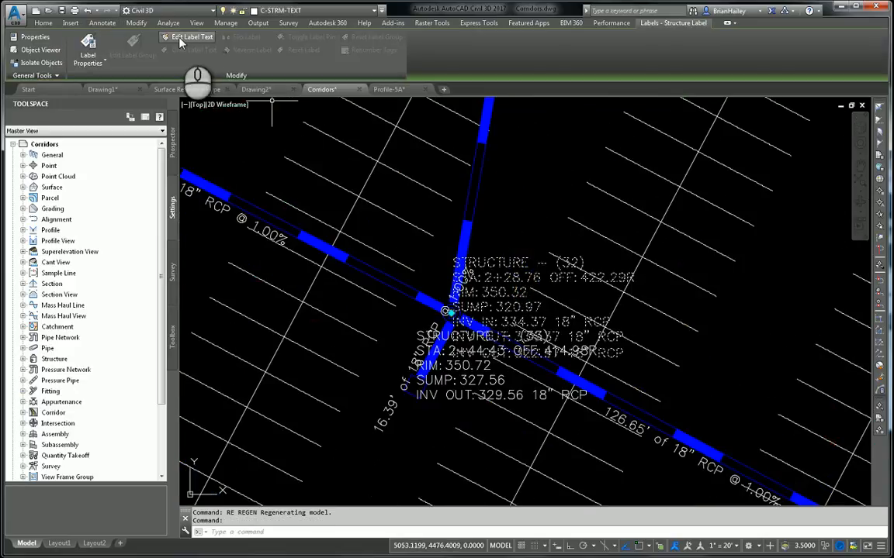
{"action": "mouse_move", "coordinate": [193, 37]}
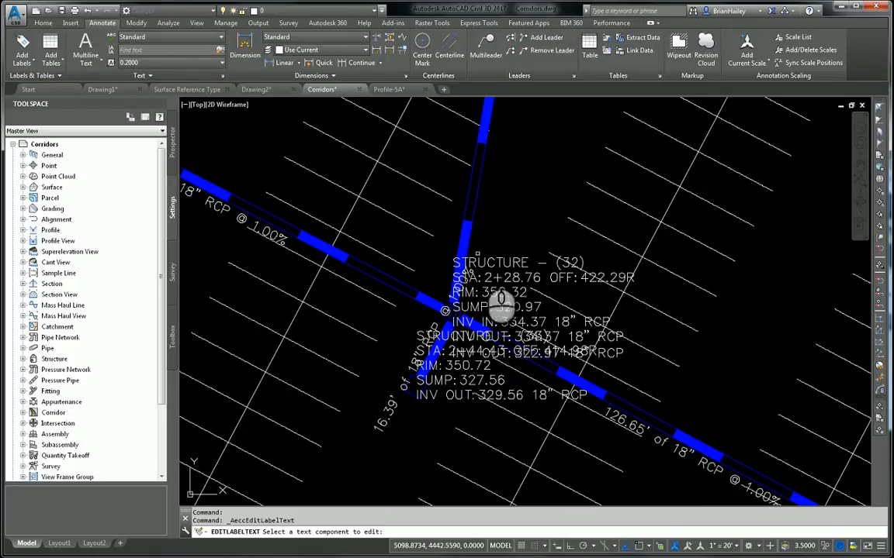
Step: Add 'PROVIDE H-20 LOADING GRATE' to the Structure (32) label text
{"action": "left_click", "coordinate": [494, 262]}
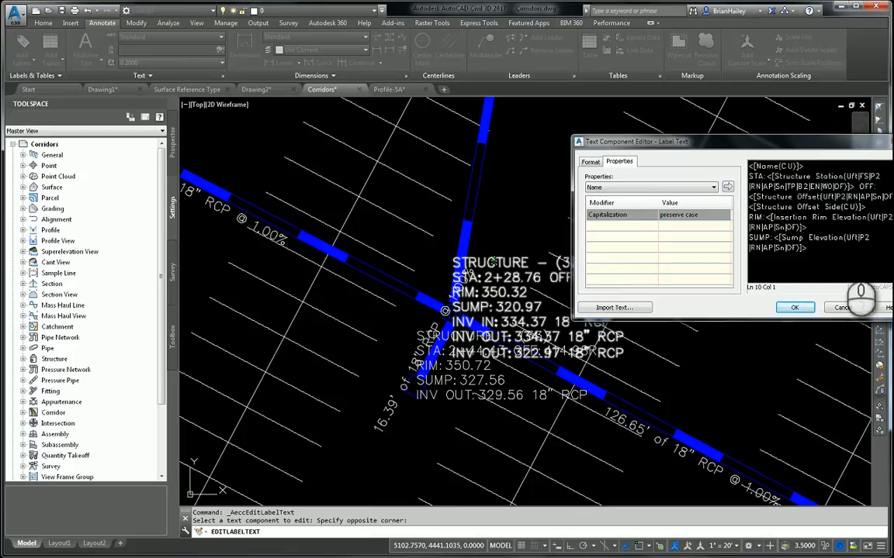
{"action": "type", "text": "PROVID"}
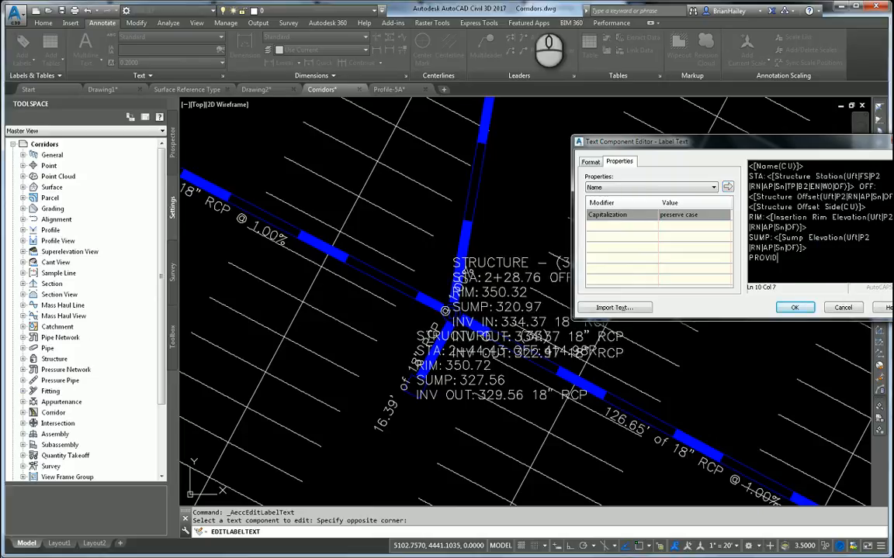
{"action": "type", "text": "H-20 LOADIN"}
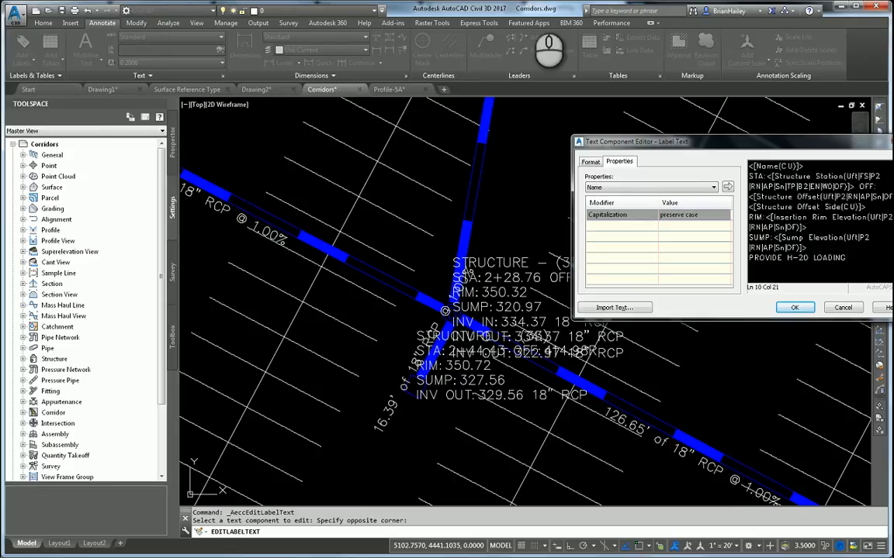
{"action": "type", "text": "GRATE"}
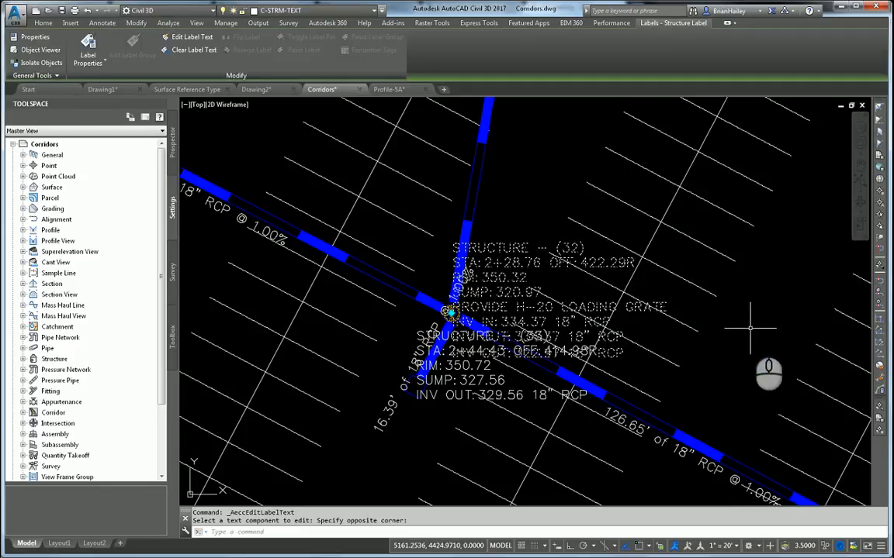
{"action": "left_click", "coordinate": [101, 22]}
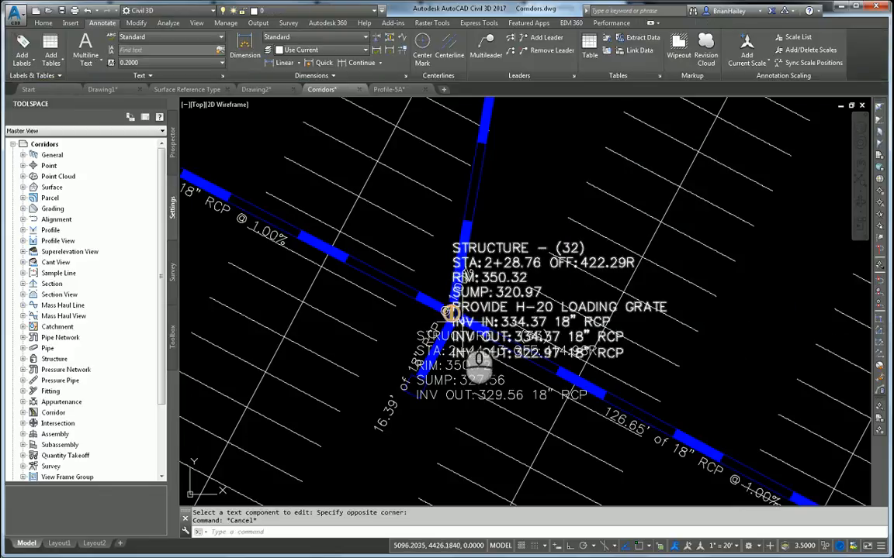
{"action": "mouse_move", "coordinate": [461, 322]}
{"action": "type", "text": "OP"}
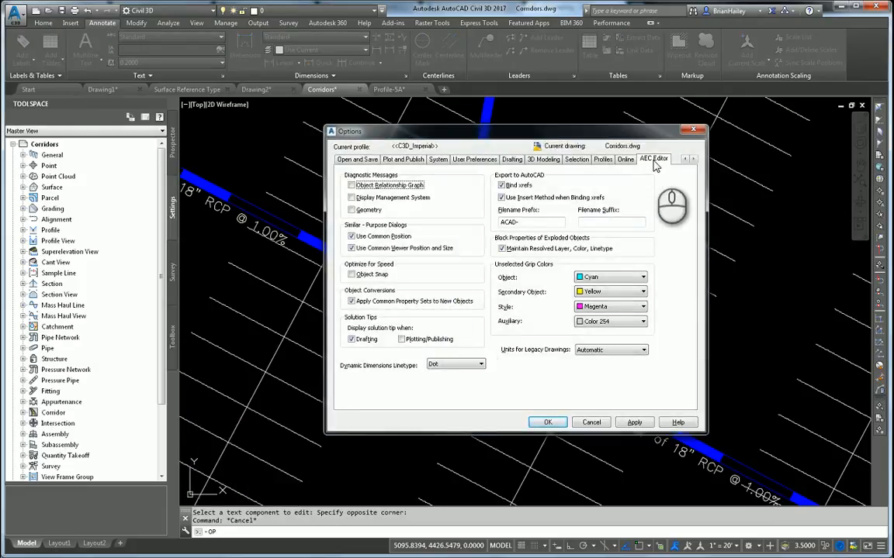
{"action": "mouse_move", "coordinate": [681, 169]}
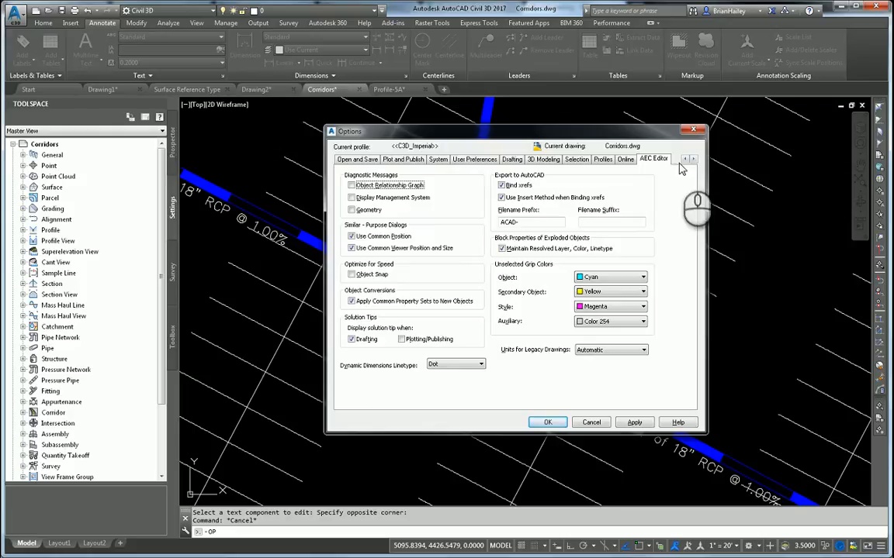
Step: Uncheck Solution Tips > Drafting on the AEC Editor options tab and apply
{"action": "left_click", "coordinate": [686, 159]}
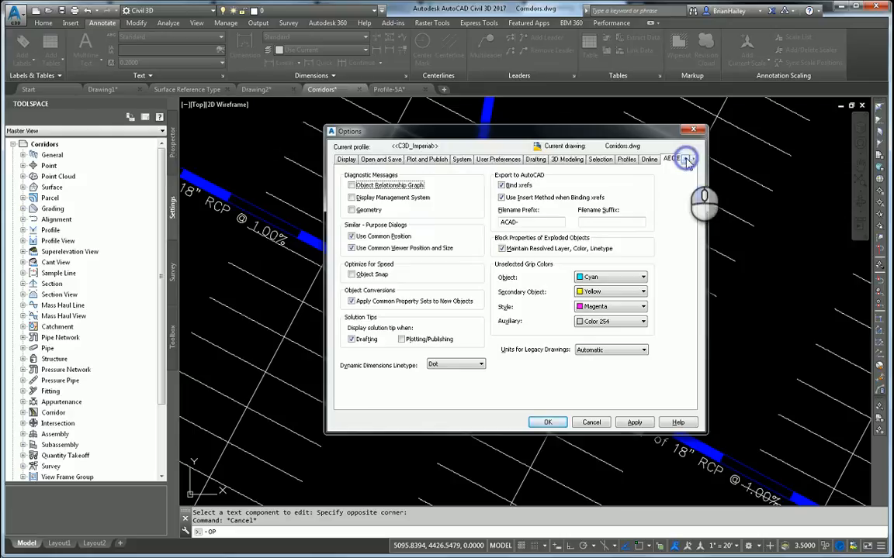
{"action": "left_click", "coordinate": [688, 159]}
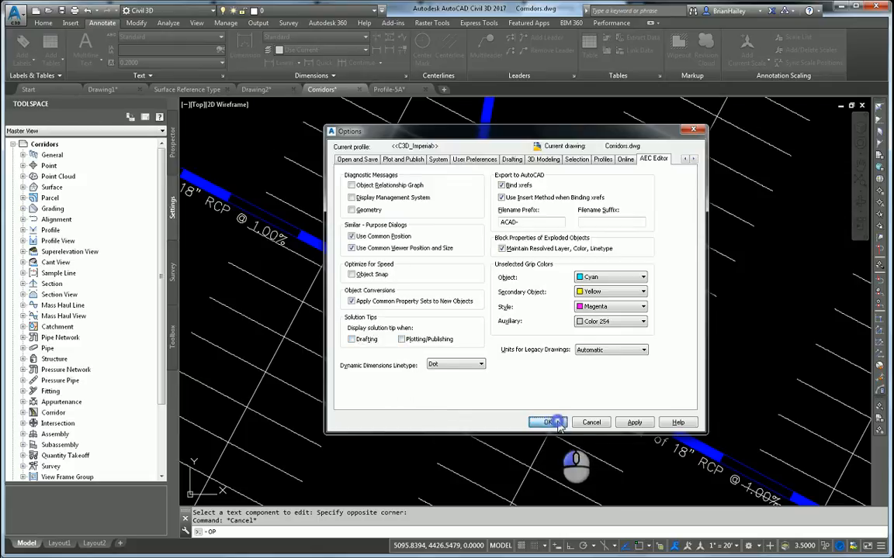
{"action": "left_click", "coordinate": [547, 422]}
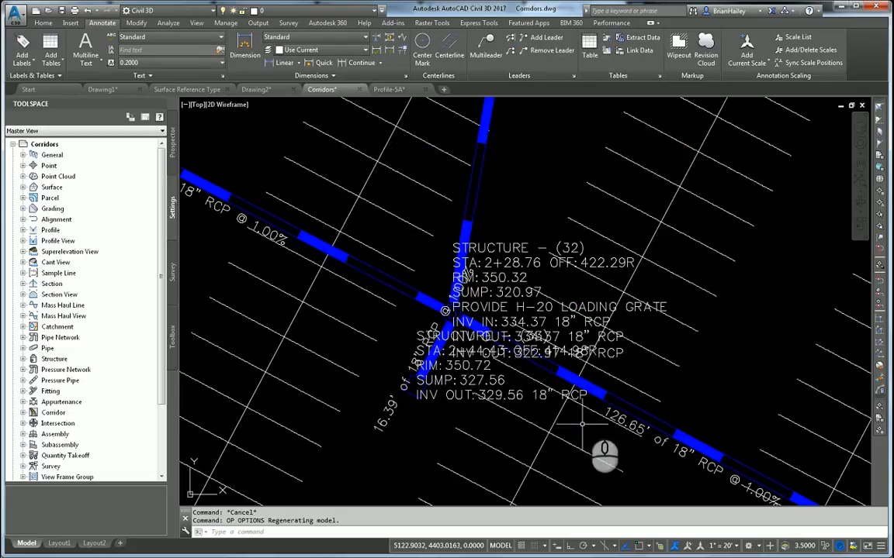
{"action": "mouse_move", "coordinate": [675, 322]}
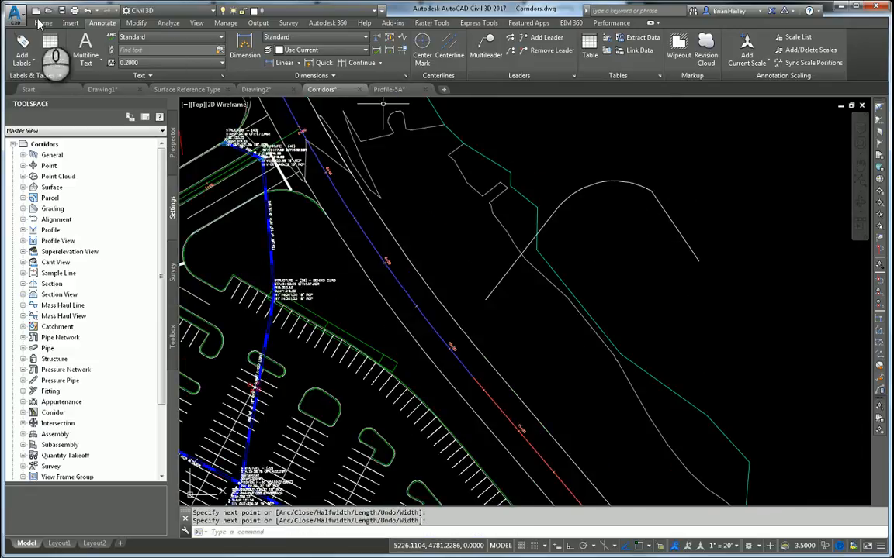
Step: Start Create Alignment from Objects from the Home tab's Alignment menu
{"action": "left_click", "coordinate": [224, 37]}
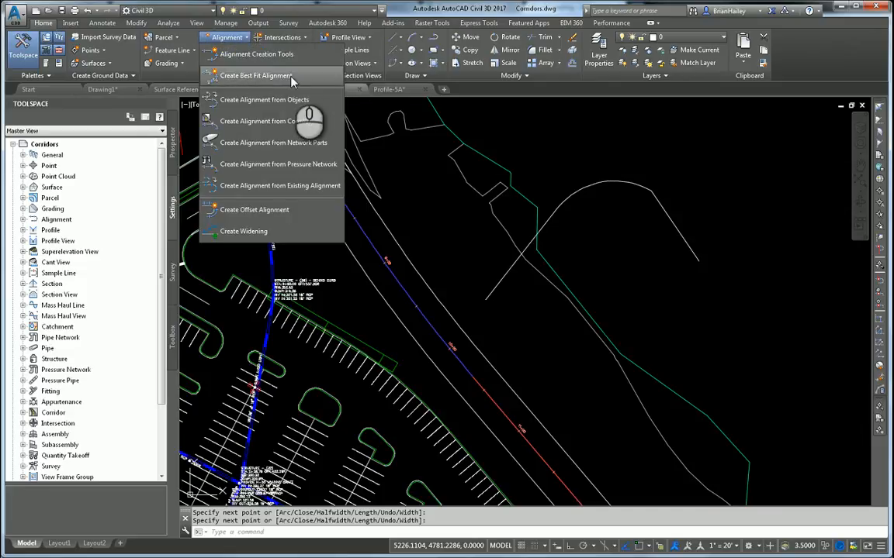
{"action": "left_click", "coordinate": [256, 75]}
{"action": "type", "text": "OP"}
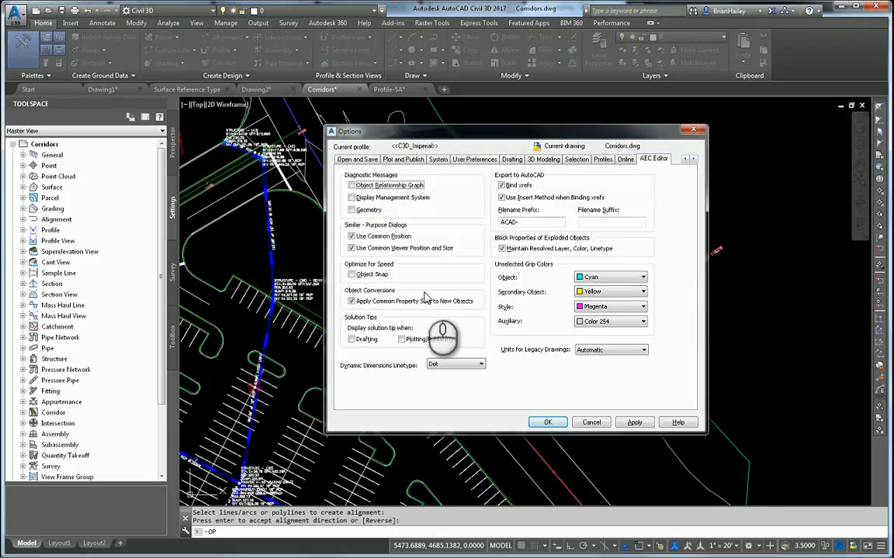
Step: Re-enable Solution Tips > Drafting in the AEC Editor options
{"action": "left_click", "coordinate": [352, 339]}
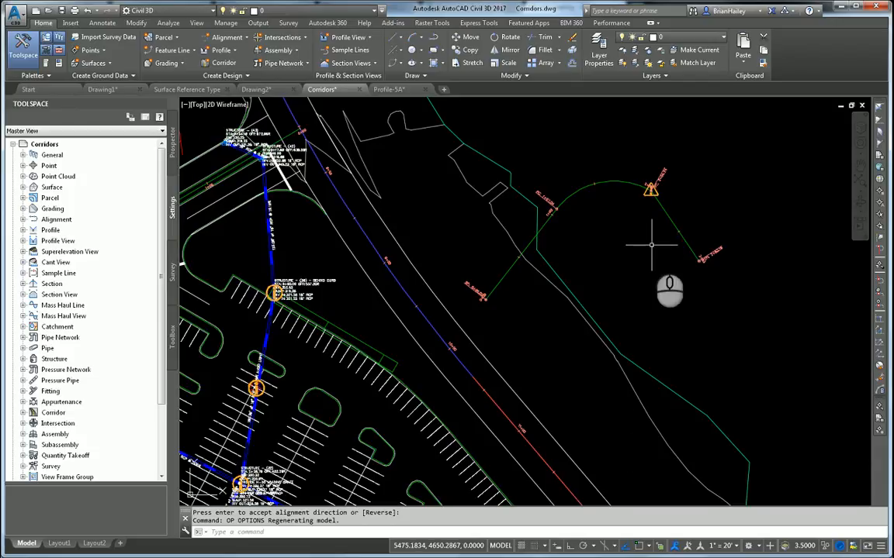
{"action": "mouse_move", "coordinate": [652, 245]}
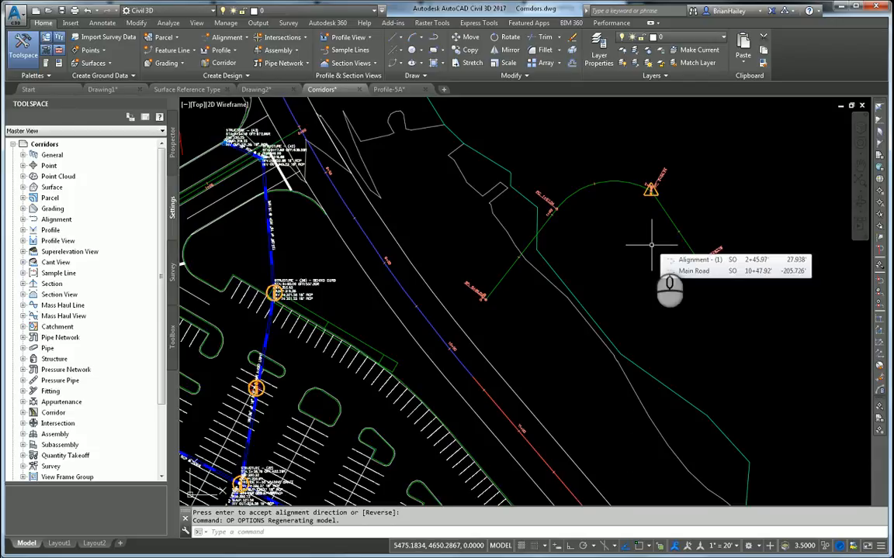